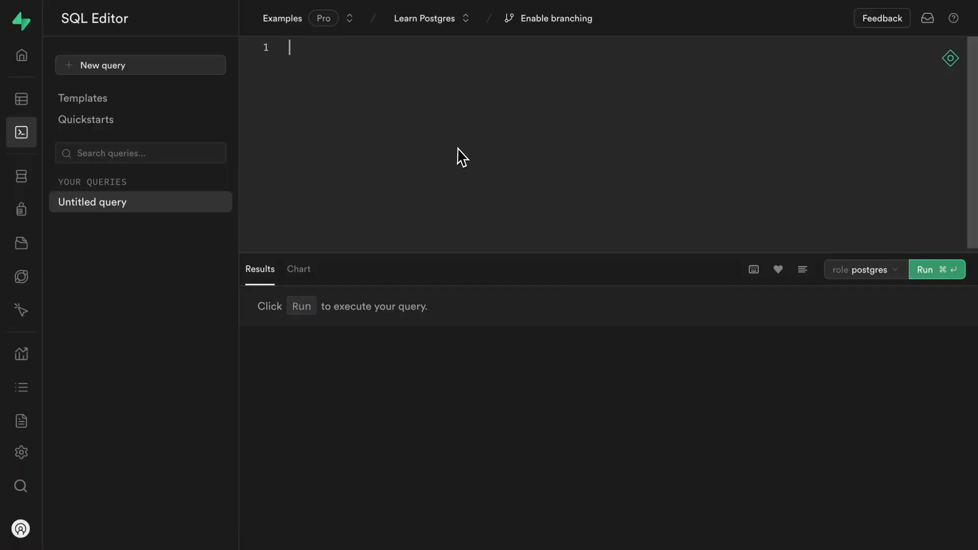
# Count all rows in people, then write a lookup for username 'jon' and run it.
pyautogui.write('people')
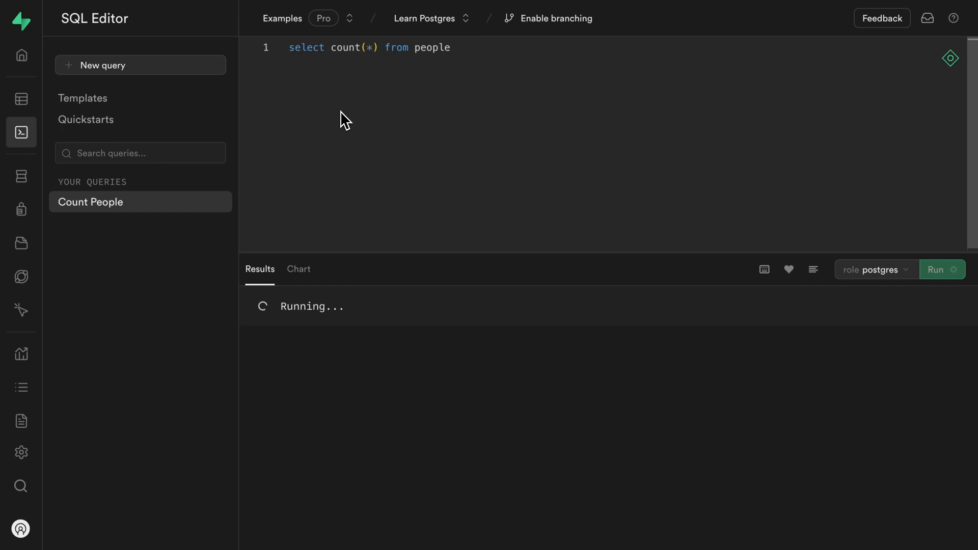
pyautogui.click(936, 269)
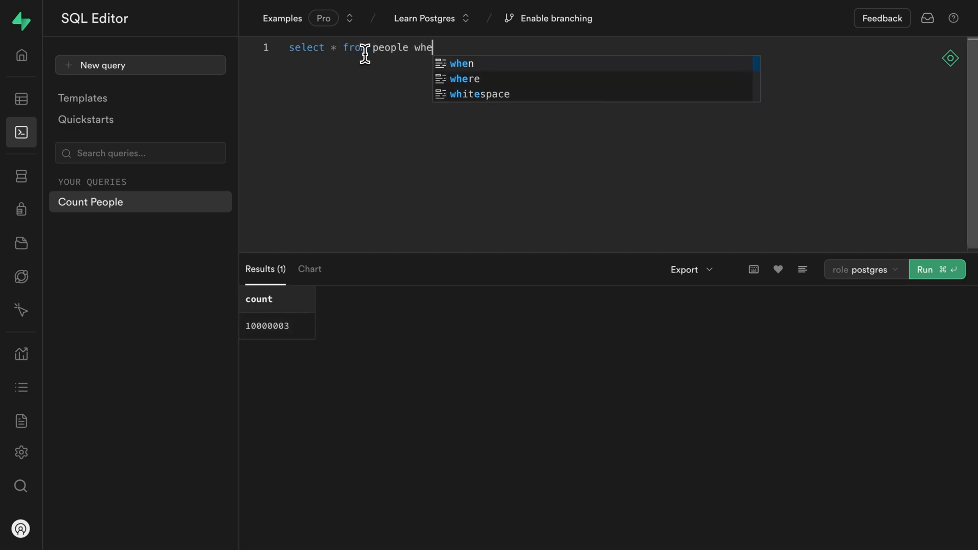
pyautogui.write("re username = ''")
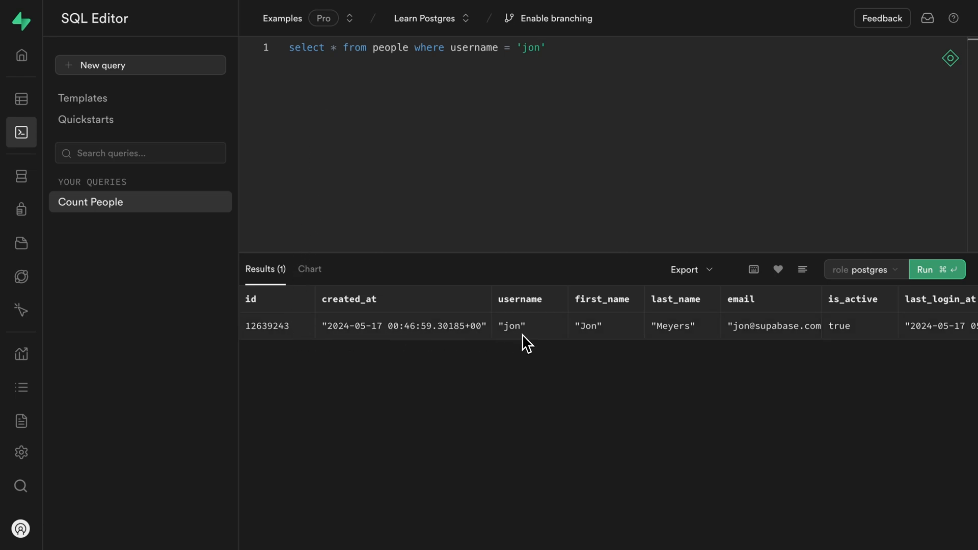
# Prefix the 'jon' lookup with explain analyze and run it, showing a parallel sequential scan.
pyautogui.doubleClick(306, 48)
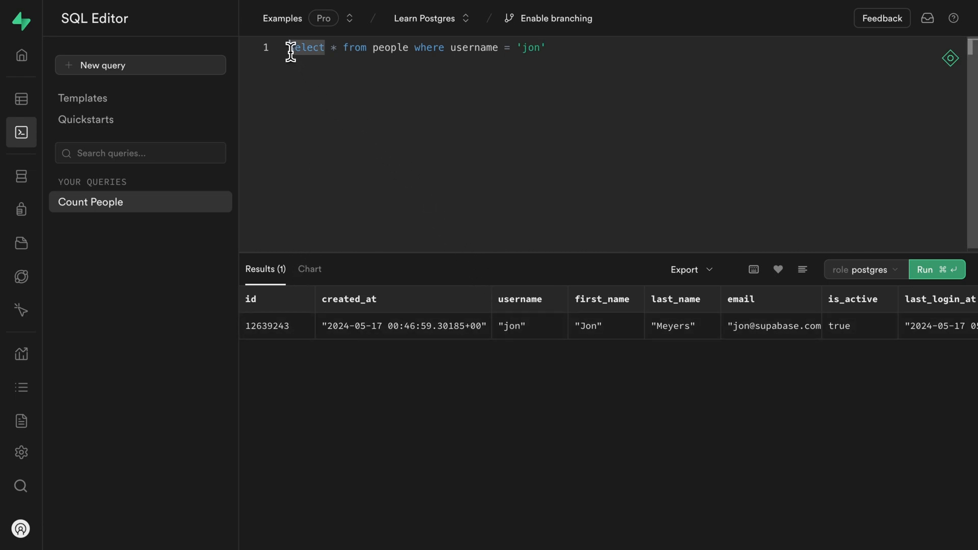
pyautogui.write('explain analyze')
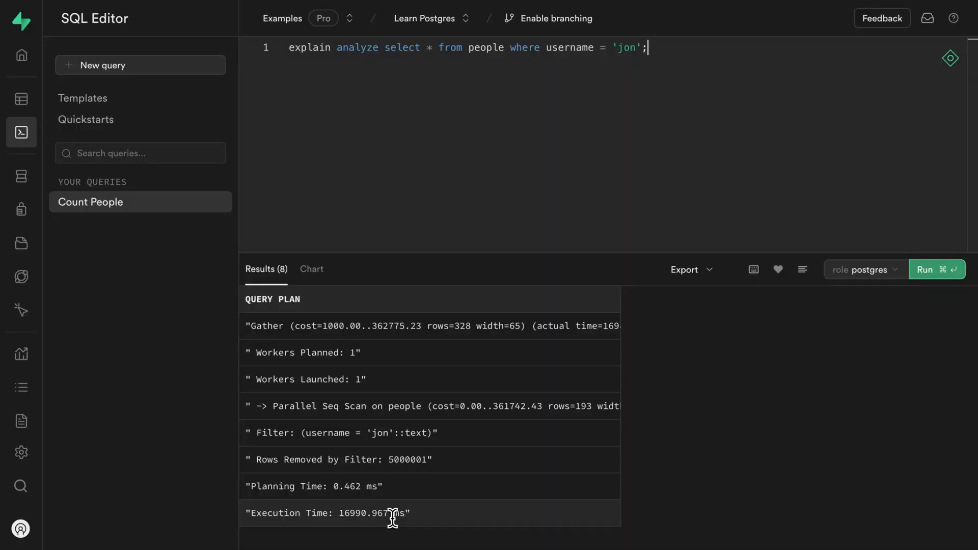
# Create an index on people (username) and rerun the explain query, now a 2.5 ms index scan.
pyautogui.write('create index')
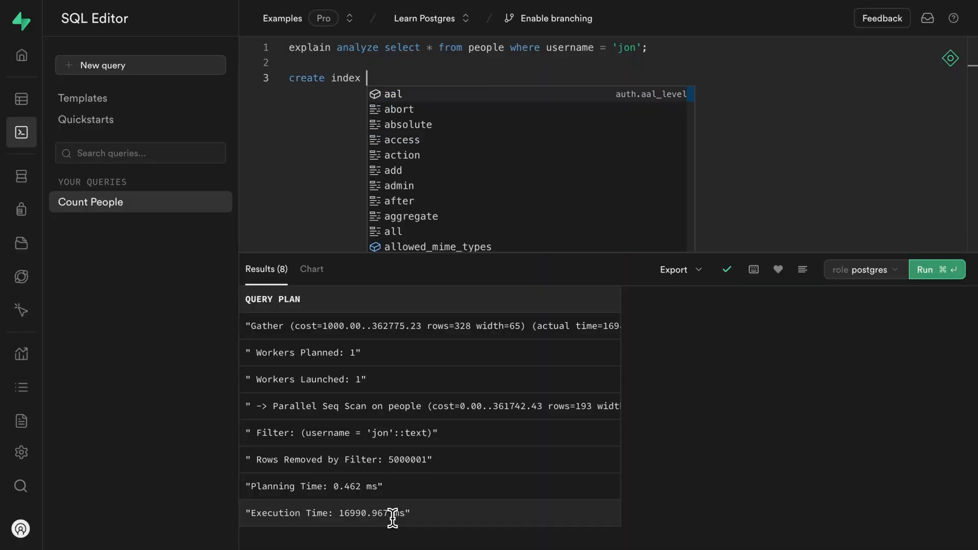
pyautogui.write('on people (u')
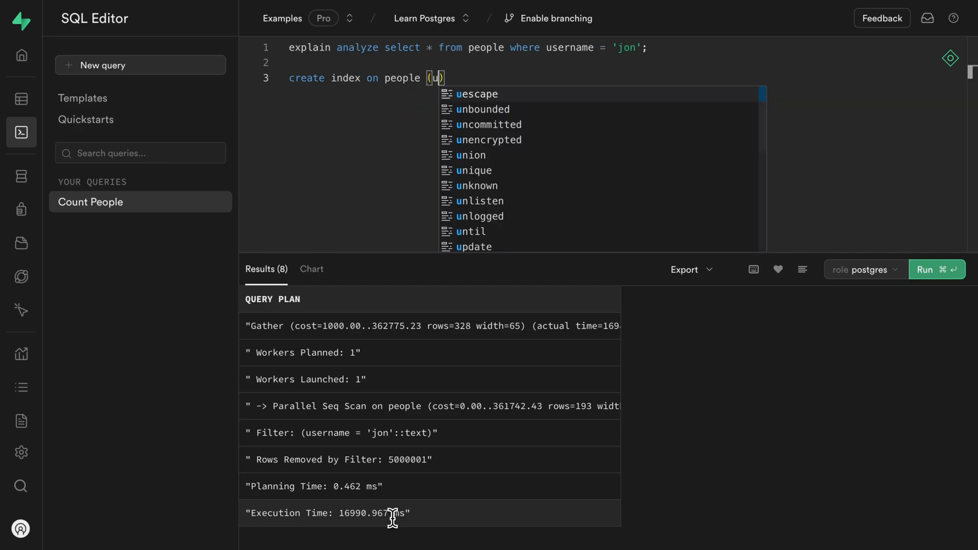
pyautogui.write('sername);')
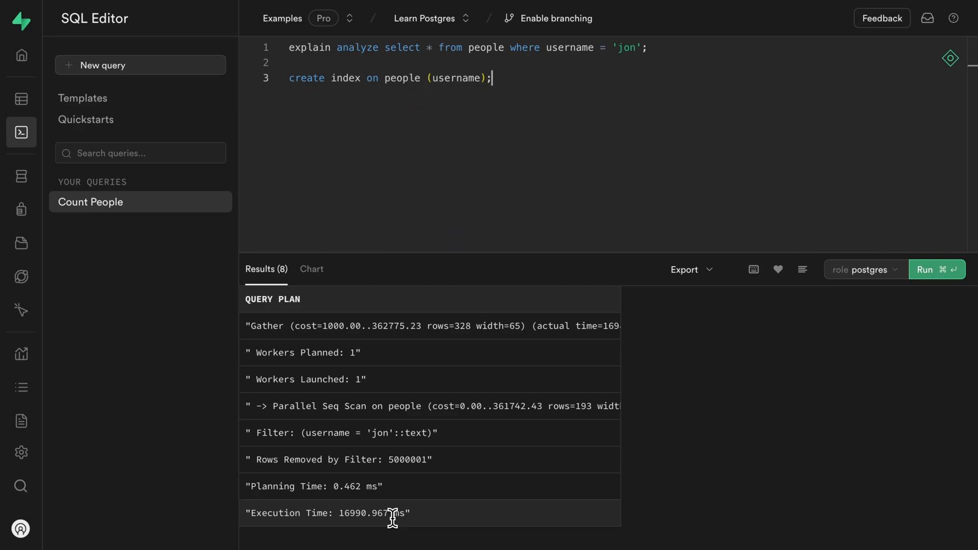
pyautogui.click(925, 269)
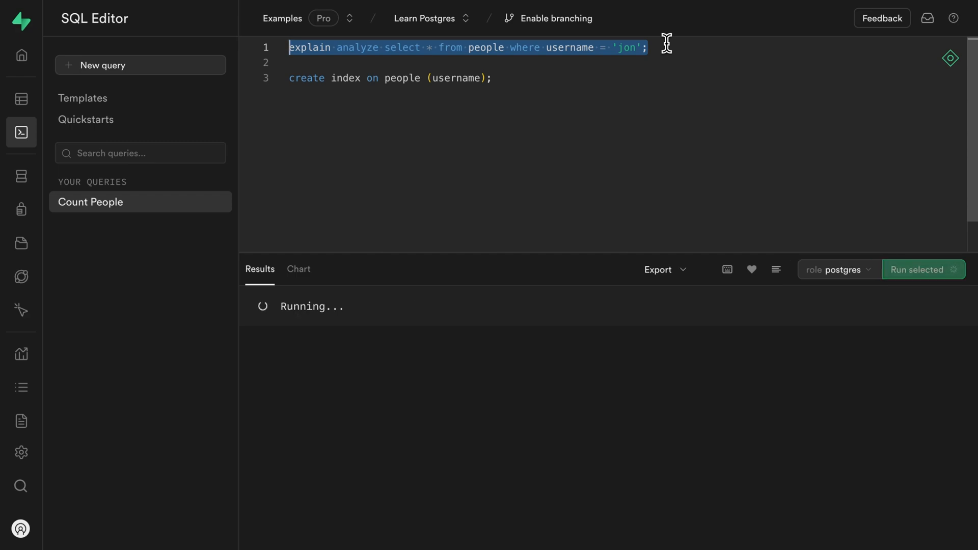
pyautogui.click(916, 270)
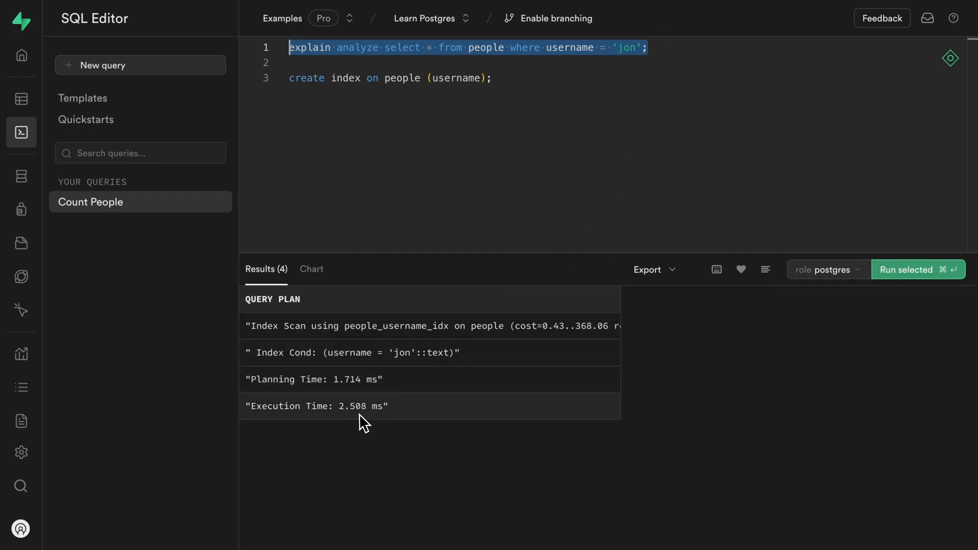
pyautogui.moveTo(386, 428)
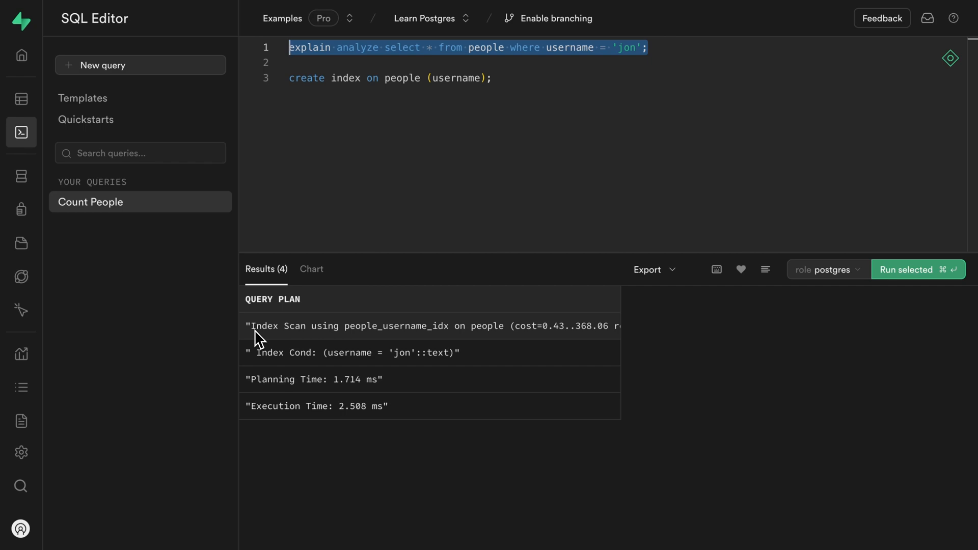
pyautogui.click(642, 102)
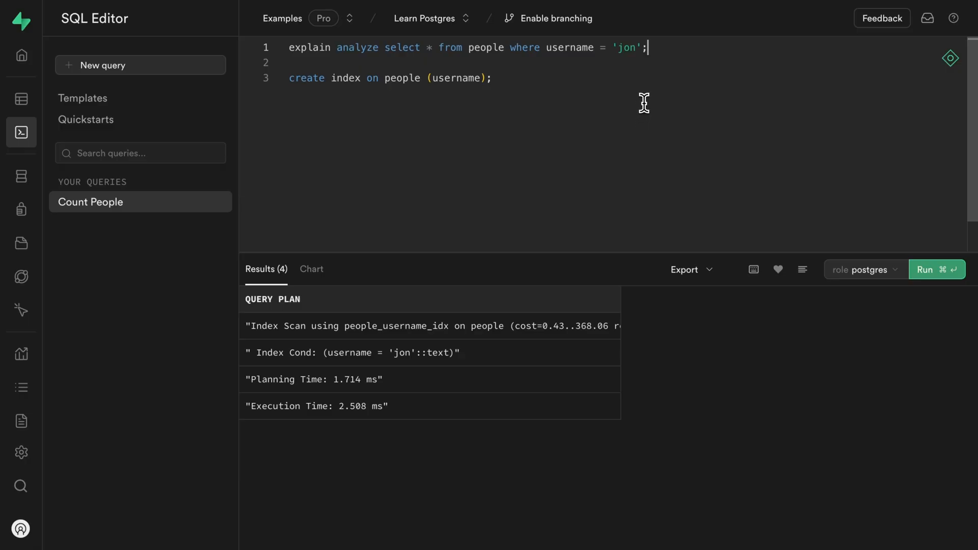
# Replace * with username in the explain query to get an index-only scan.
pyautogui.moveTo(386, 48); pyautogui.dragTo(647, 47)
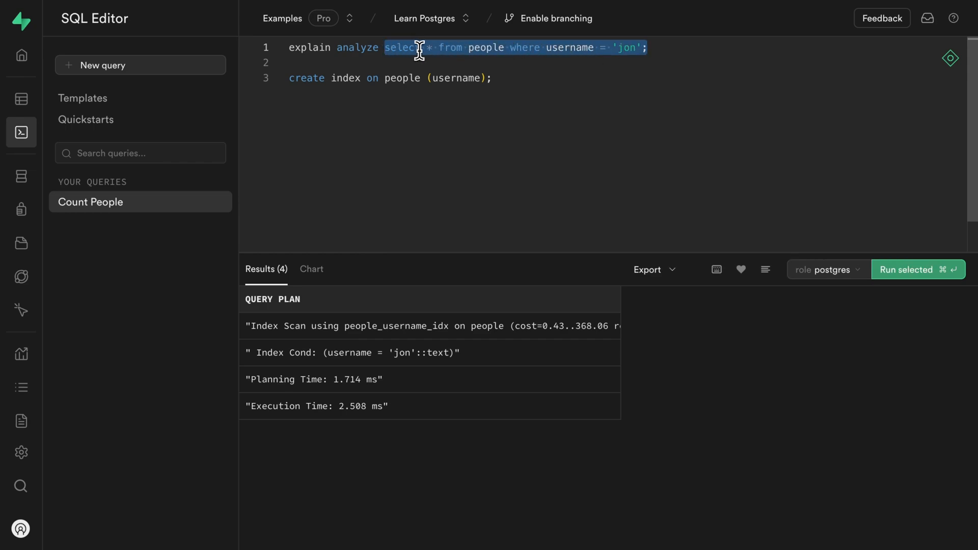
pyautogui.write('username')
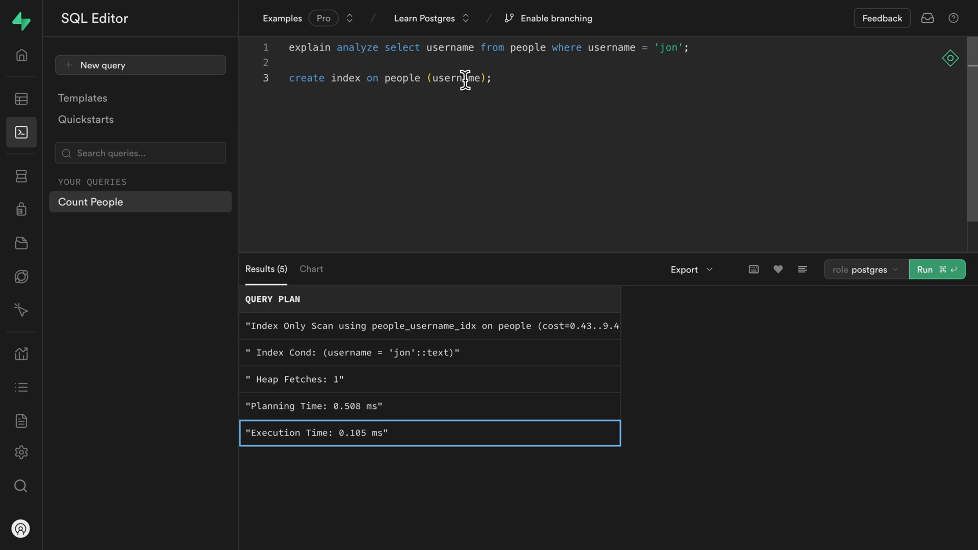
pyautogui.doubleClick(450, 47)
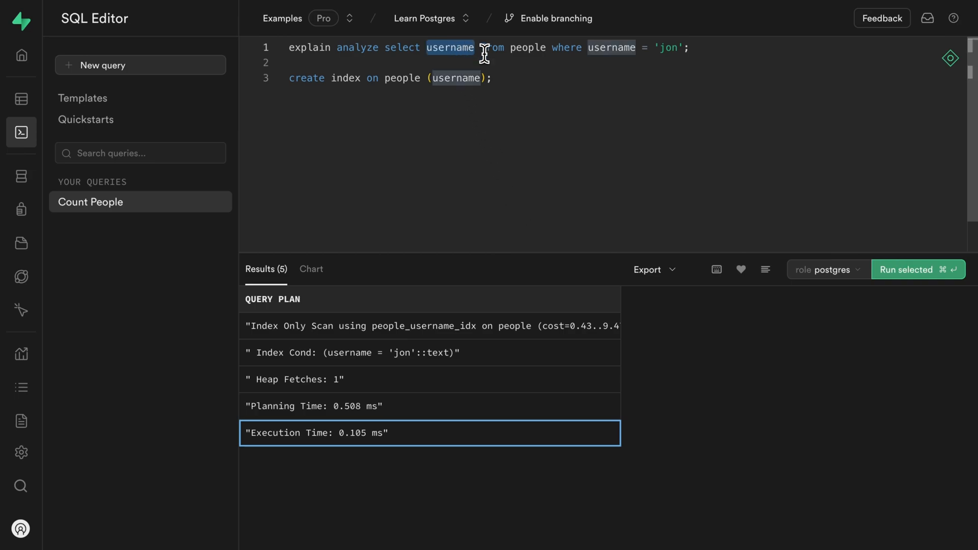
pyautogui.doubleClick(602, 47)
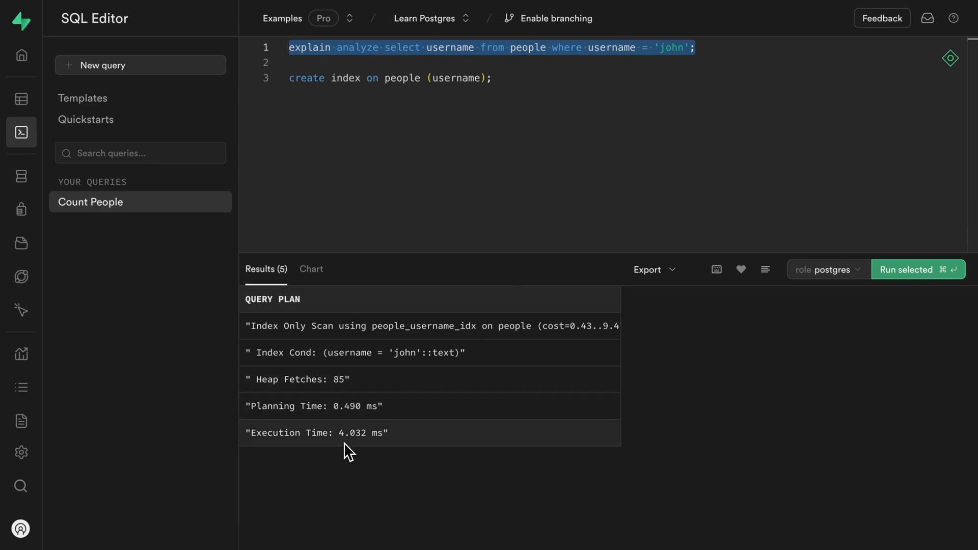
pyautogui.moveTo(607, 319)
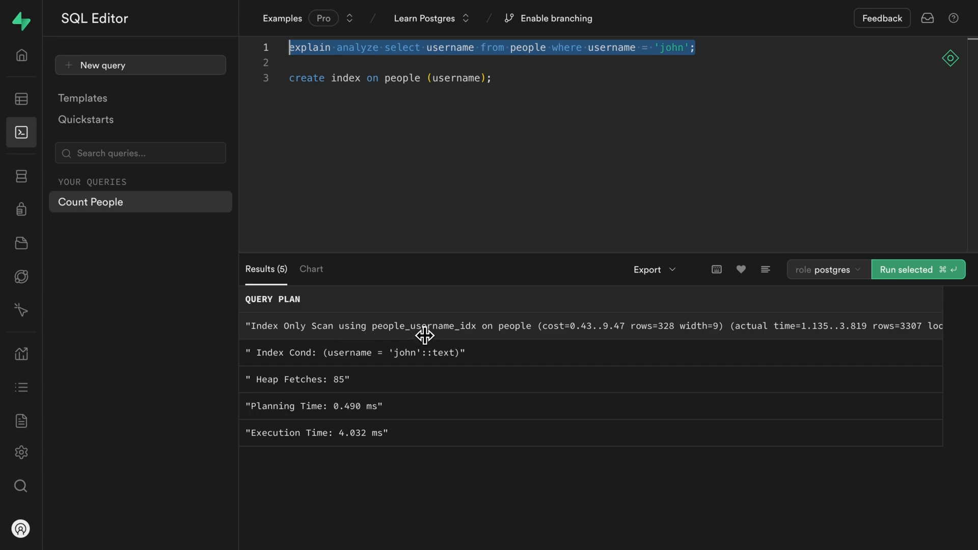
# Switch the 'john' explain query back to select * and run it, giving a 1187 ms index scan.
pyautogui.doubleClick(451, 48)
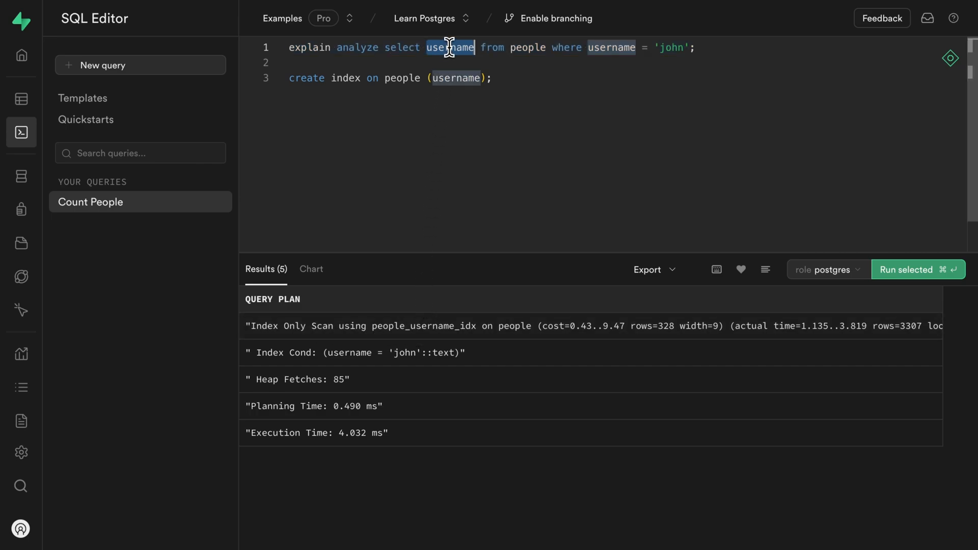
pyautogui.write('*')
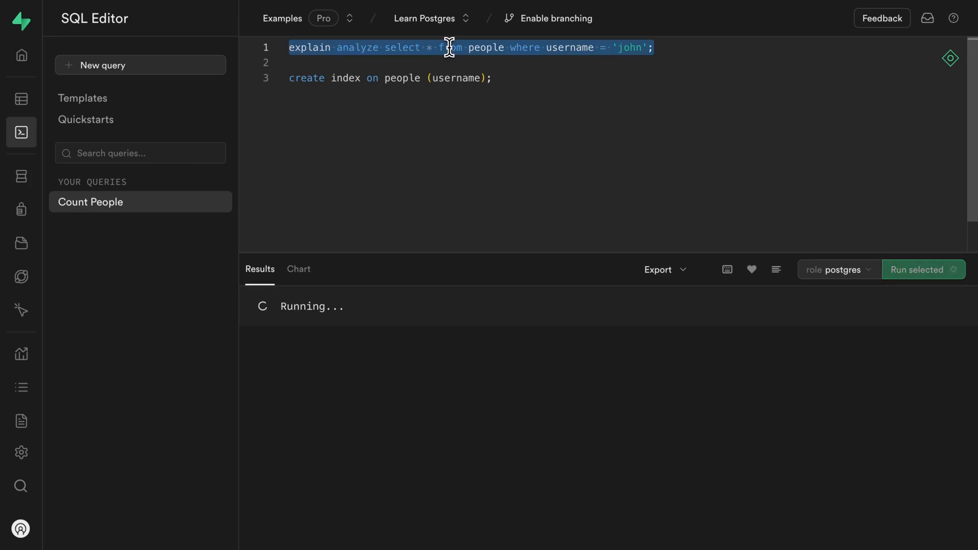
pyautogui.click(916, 270)
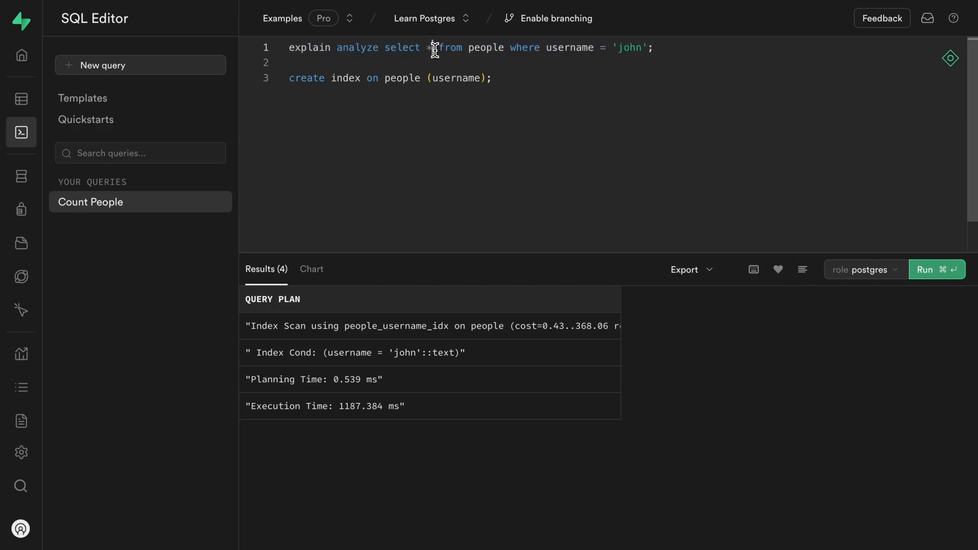
# Select only email for 'john' with explain analyze, then begin a new statement on line 5.
pyautogui.write('email')
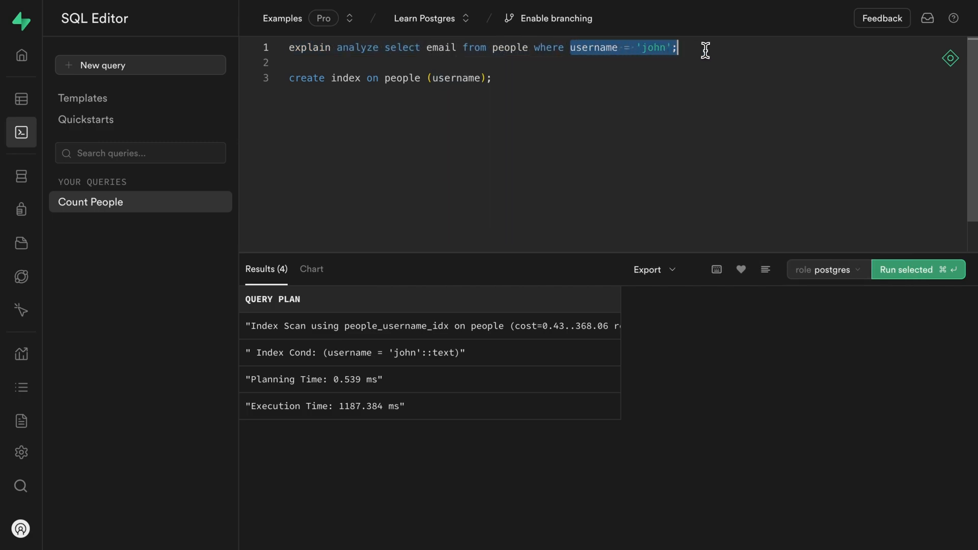
pyautogui.click(916, 269)
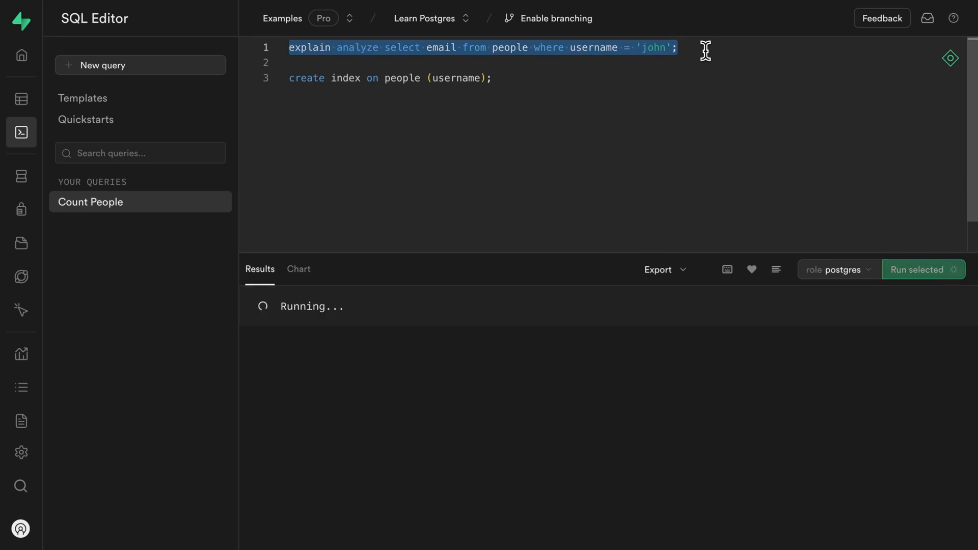
pyautogui.click(917, 270)
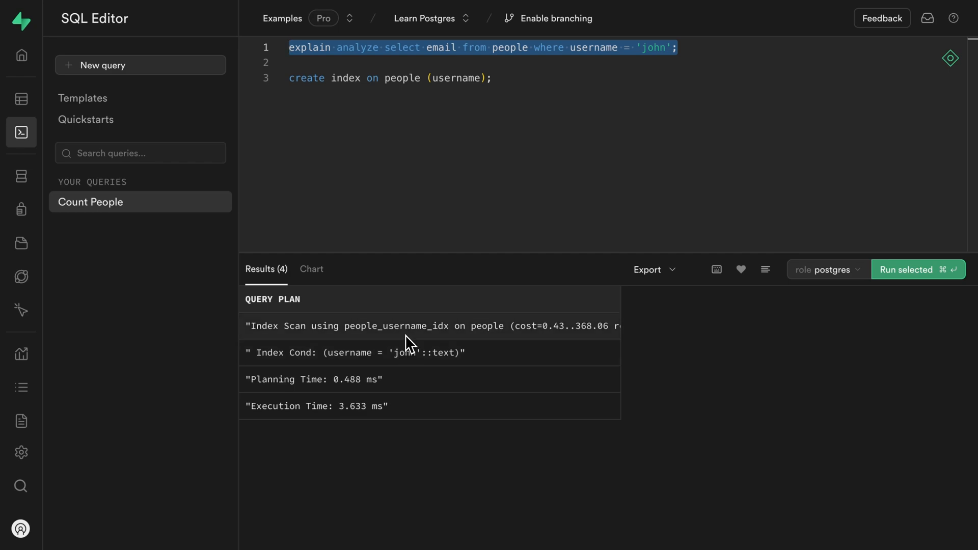
pyautogui.doubleClick(441, 47)
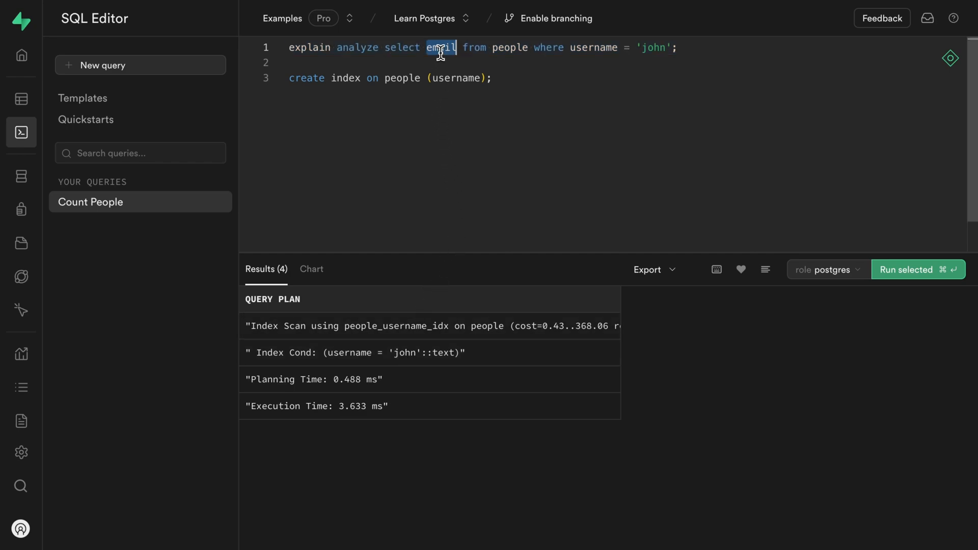
pyautogui.moveTo(493, 49)
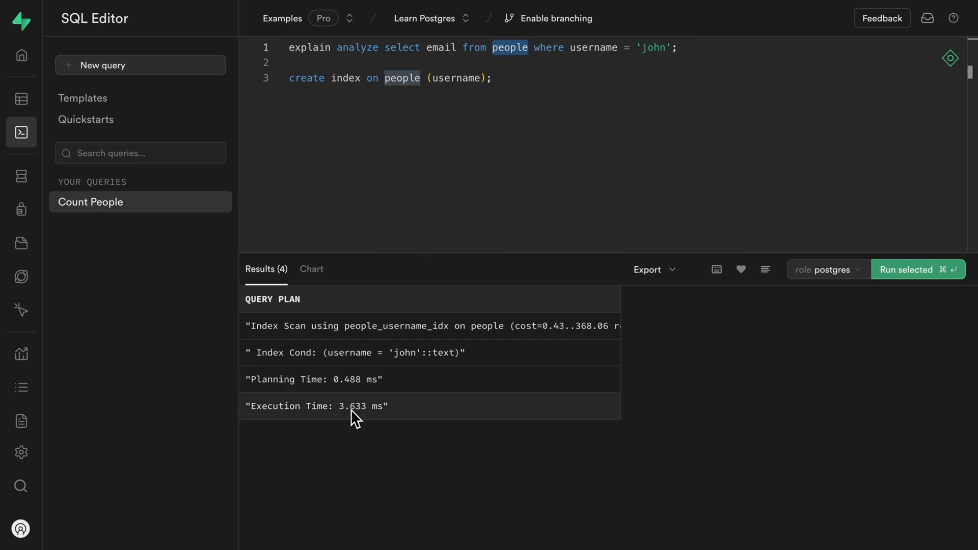
pyautogui.write('d')
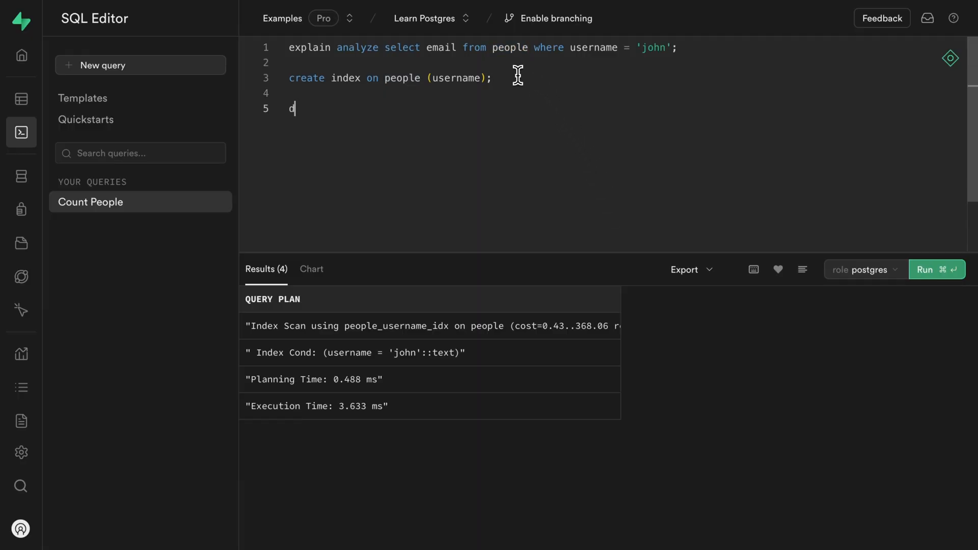
# Write 'drop index people_username_idx;' and run it, raising the destructive-operation prompt.
pyautogui.write('rop index username')
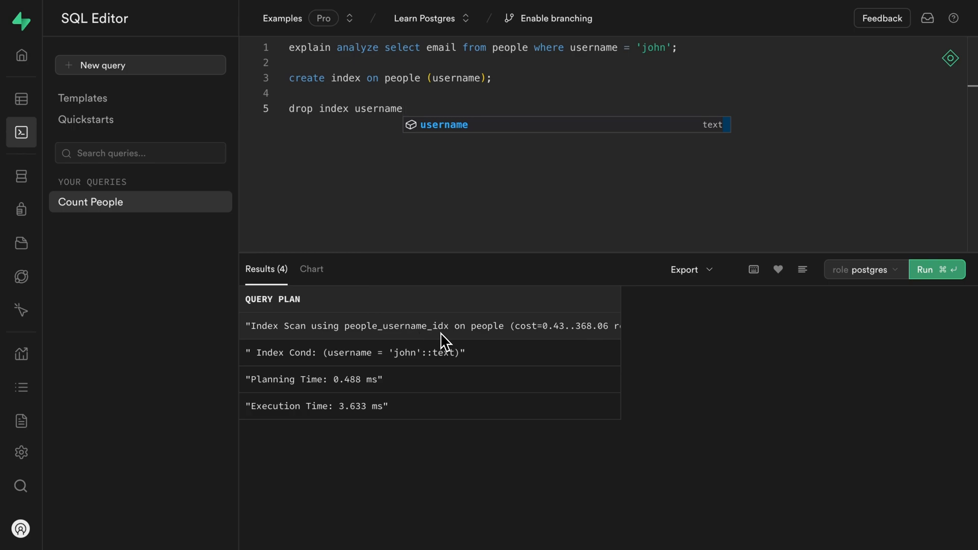
pyautogui.click(355, 113)
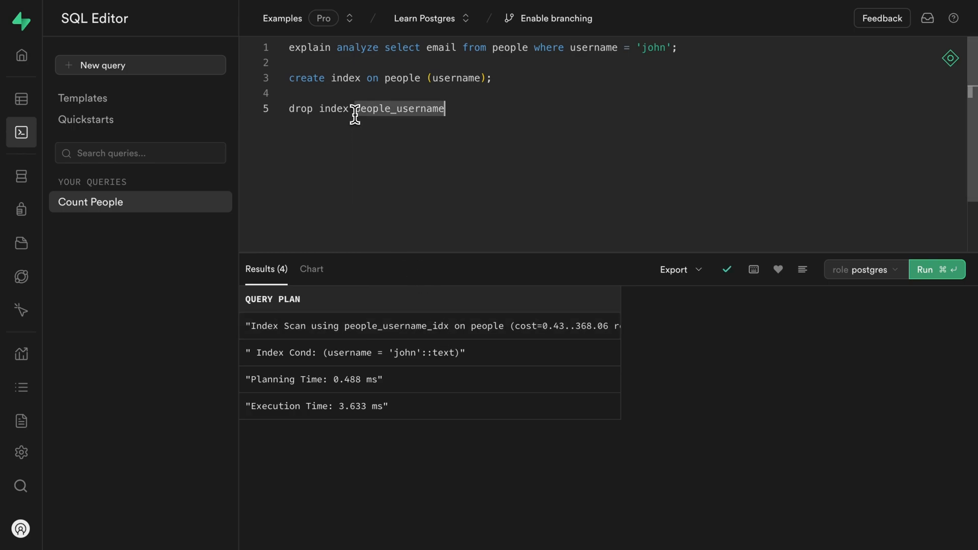
pyautogui.write('_idx;')
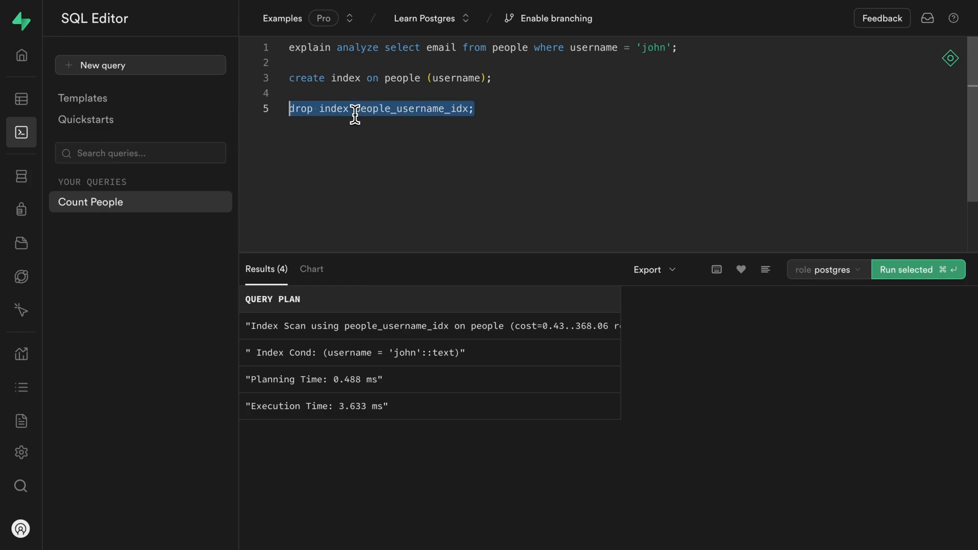
pyautogui.click(917, 269)
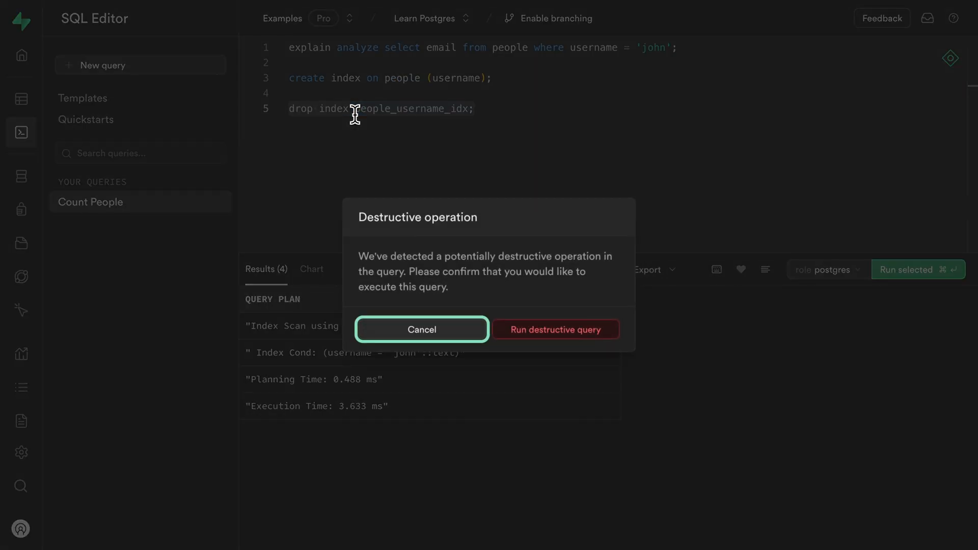
pyautogui.moveTo(536, 342)
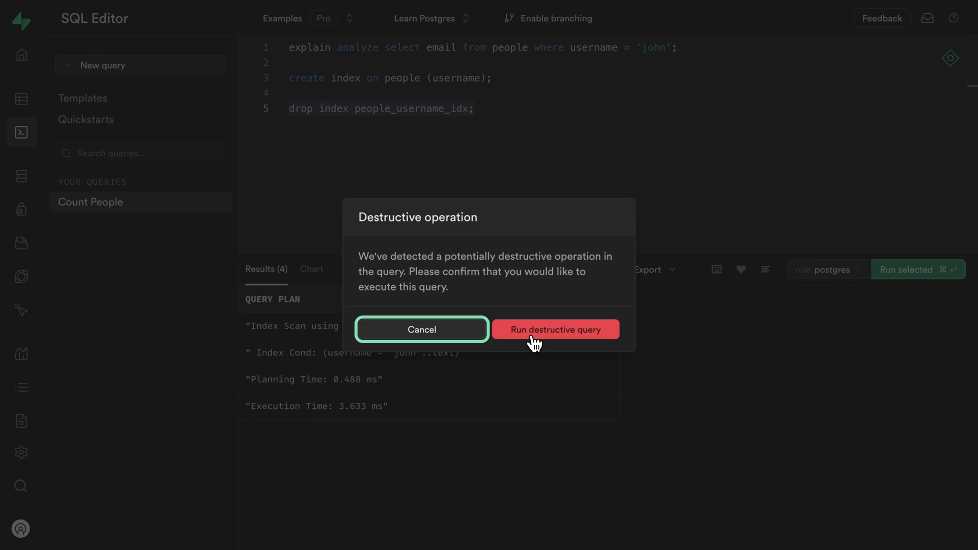
# Confirm the destructive query so people_username_idx is dropped.
pyautogui.click(554, 330)
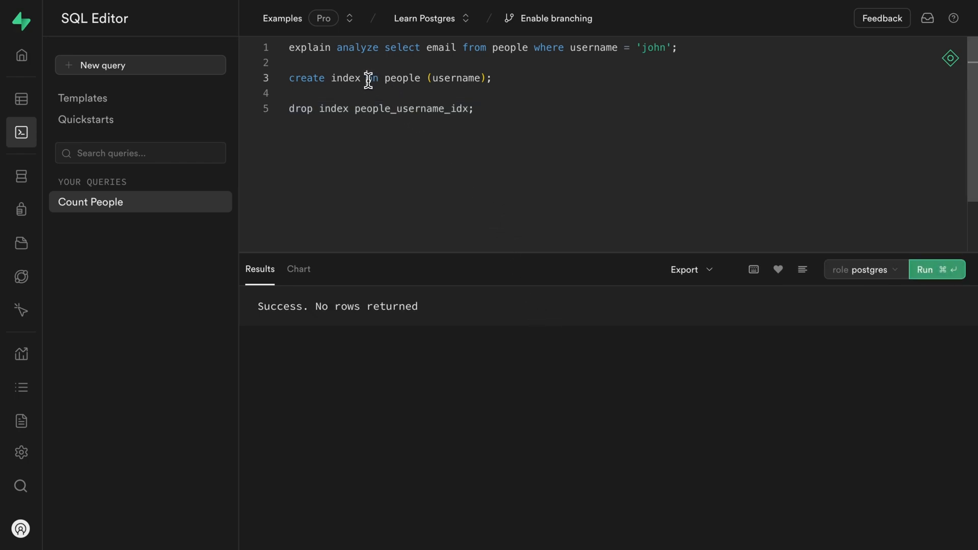
# Rewrite the create index statement across lines with include (email), and select it.
pyautogui.press('enter')
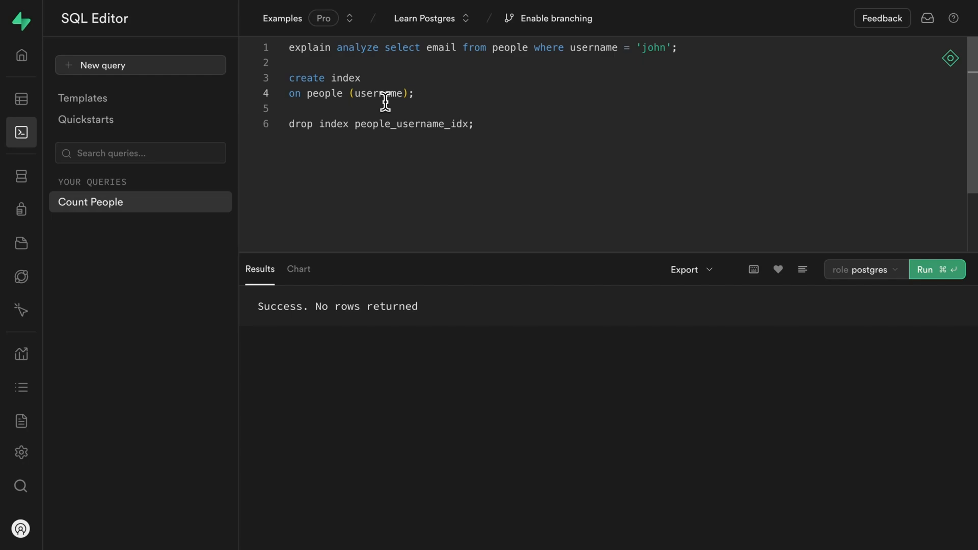
pyautogui.write('include (')
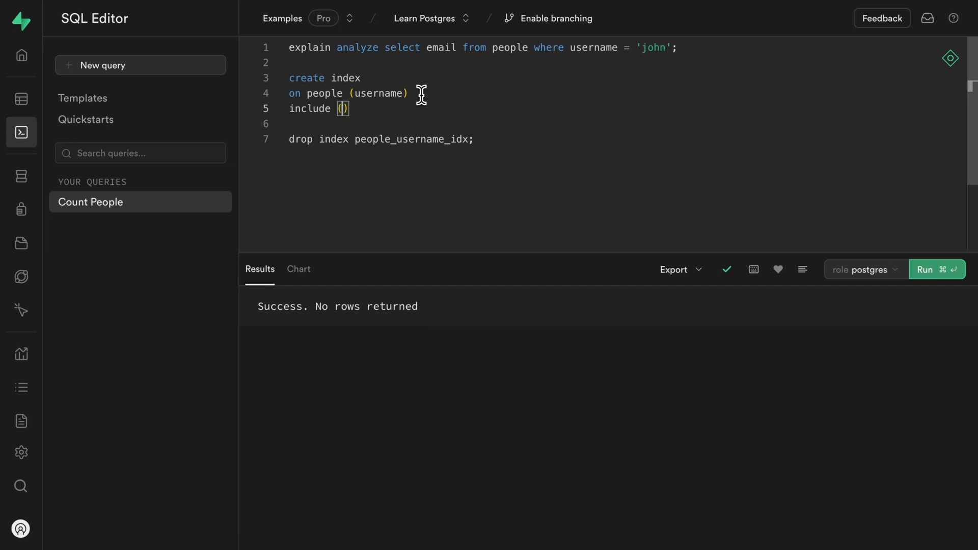
pyautogui.write('email')
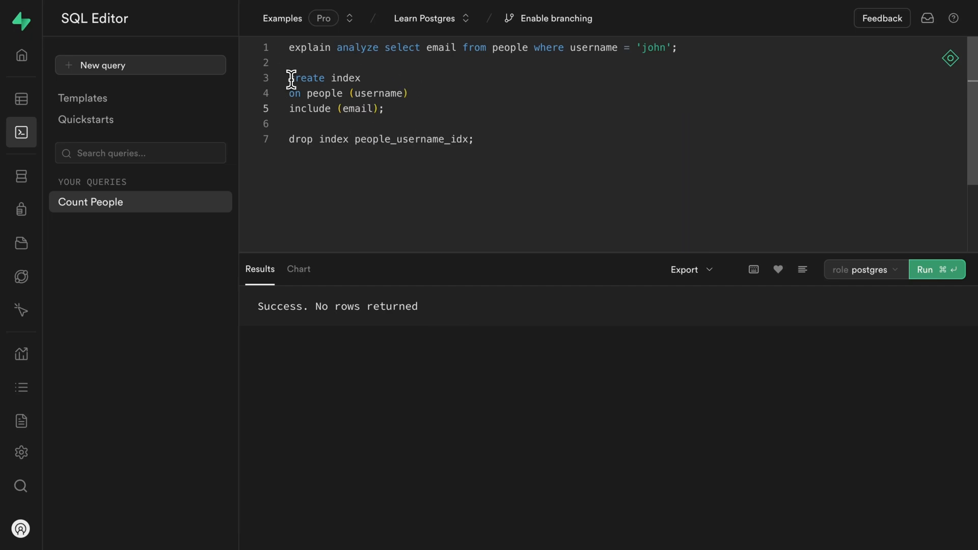
pyautogui.moveTo(289, 78); pyautogui.dragTo(385, 108)
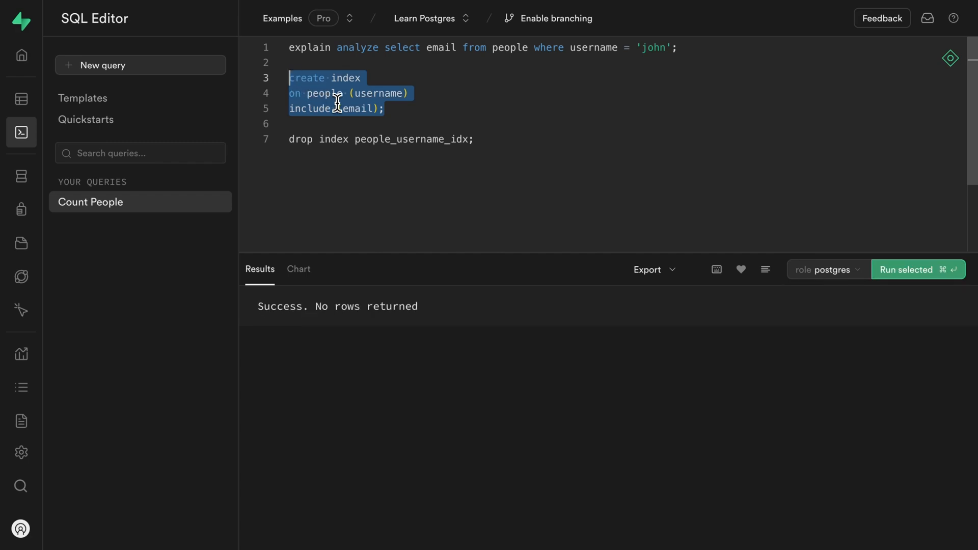
pyautogui.doubleClick(381, 94)
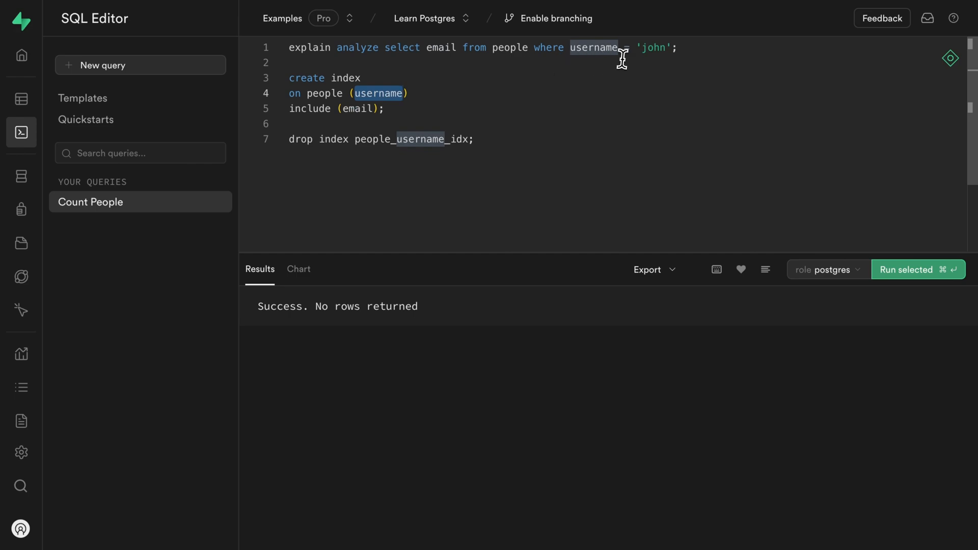
# Run explain analyze on the email lookup, now an index-only scan on people_username_email_idx.
pyautogui.click(917, 269)
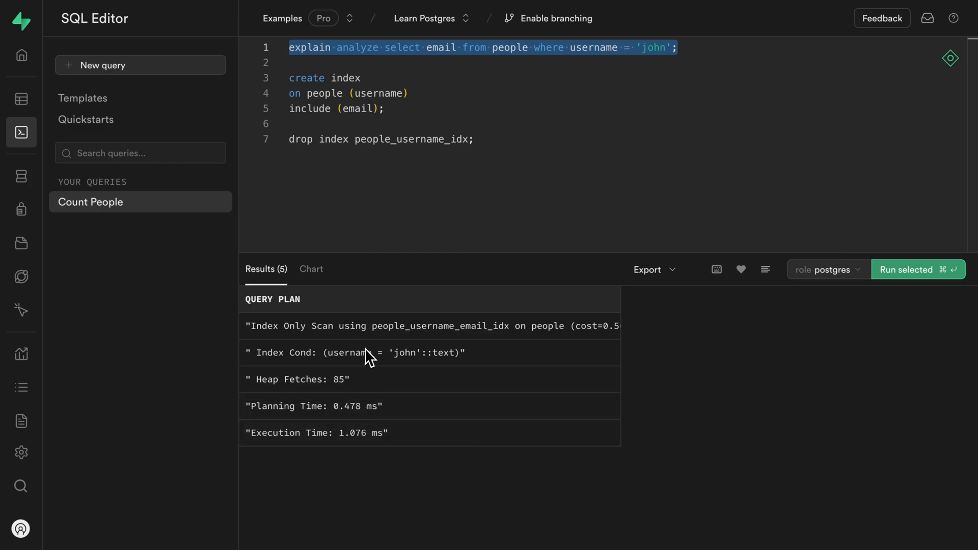
pyautogui.moveTo(632, 54)
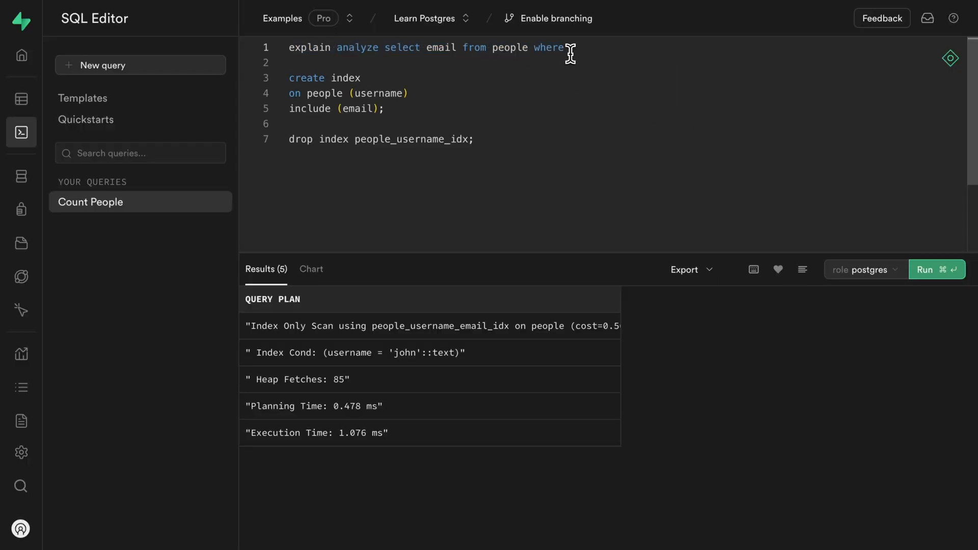
pyautogui.write('email =')
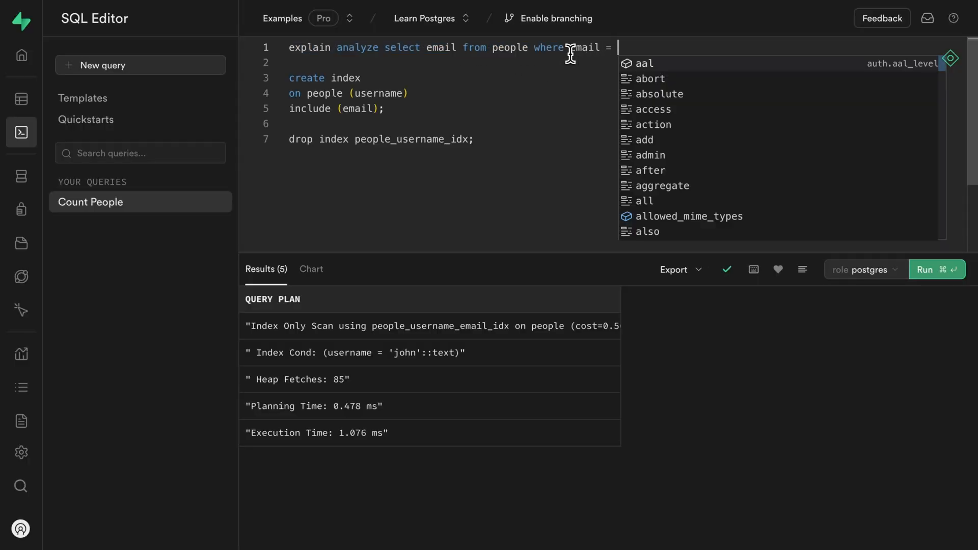
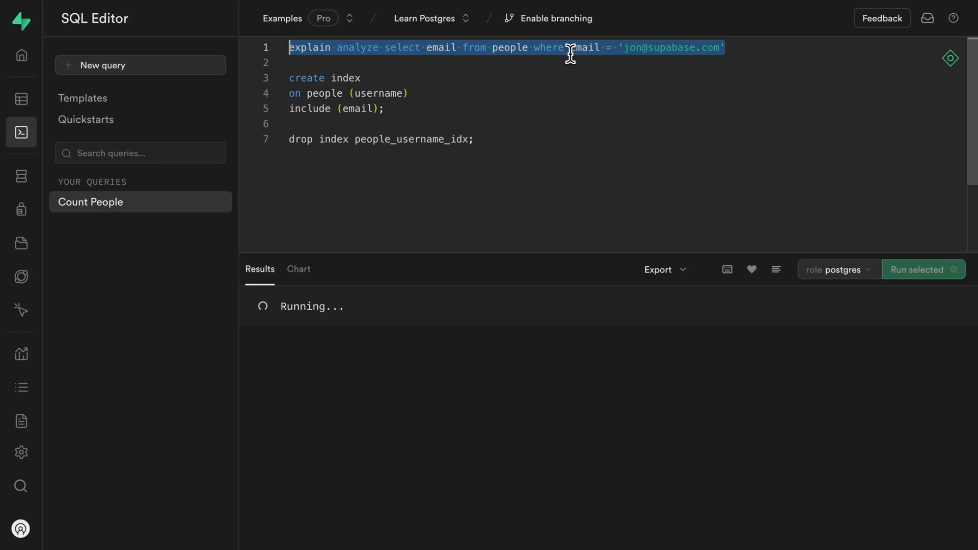
pyautogui.click(924, 269)
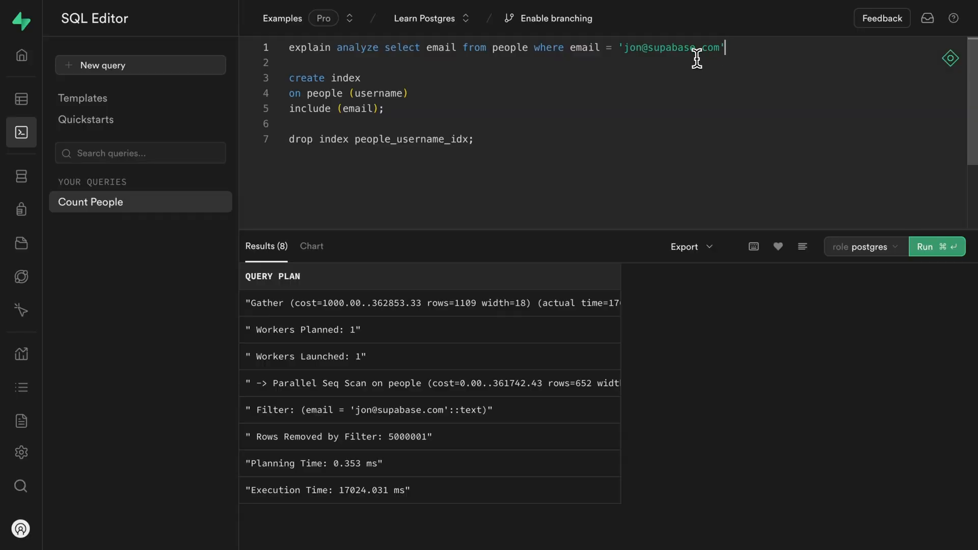
pyautogui.doubleClick(379, 92)
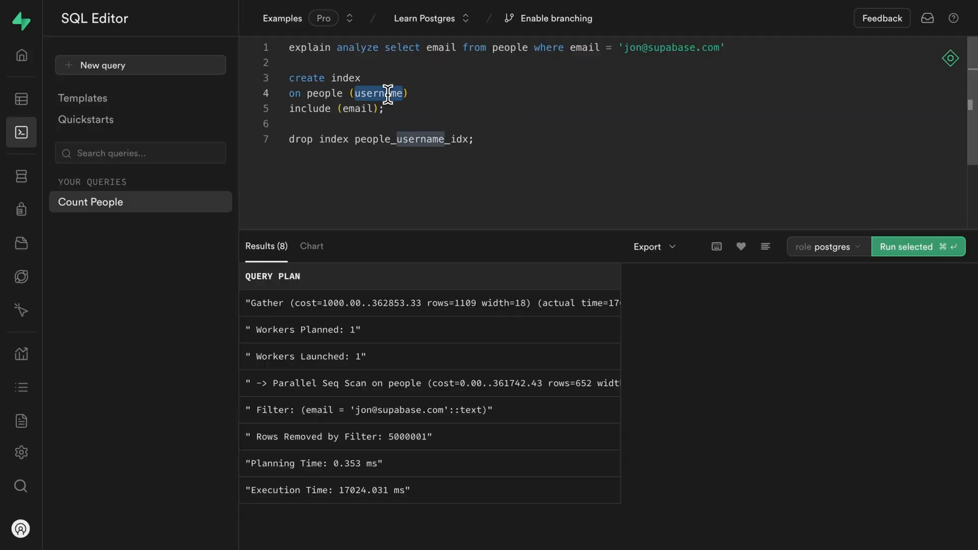
pyautogui.moveTo(499, 56)
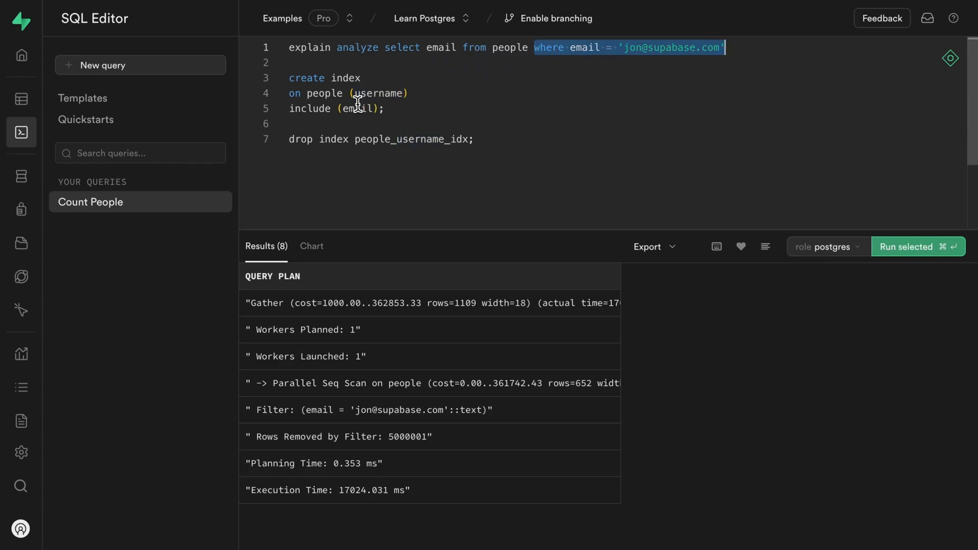
pyautogui.doubleClick(358, 108)
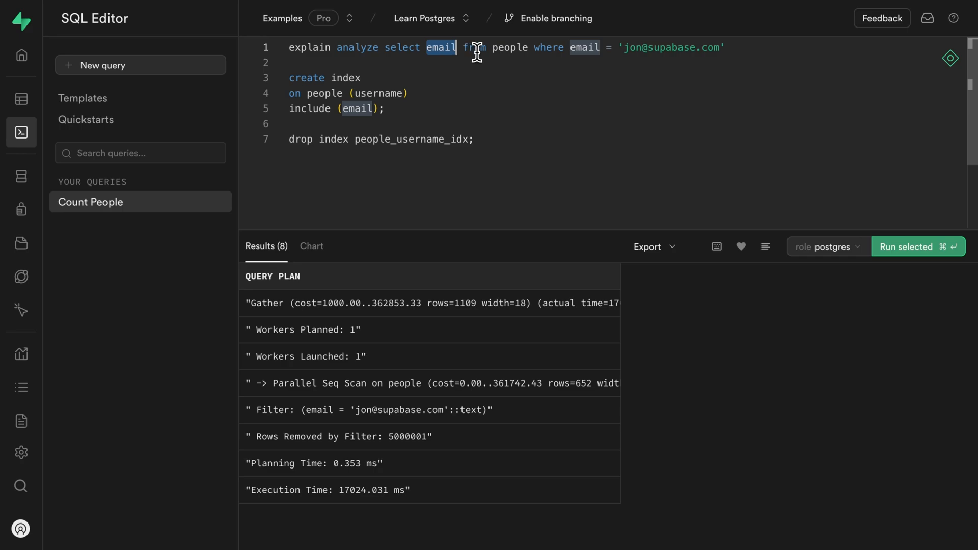
pyautogui.doubleClick(509, 47)
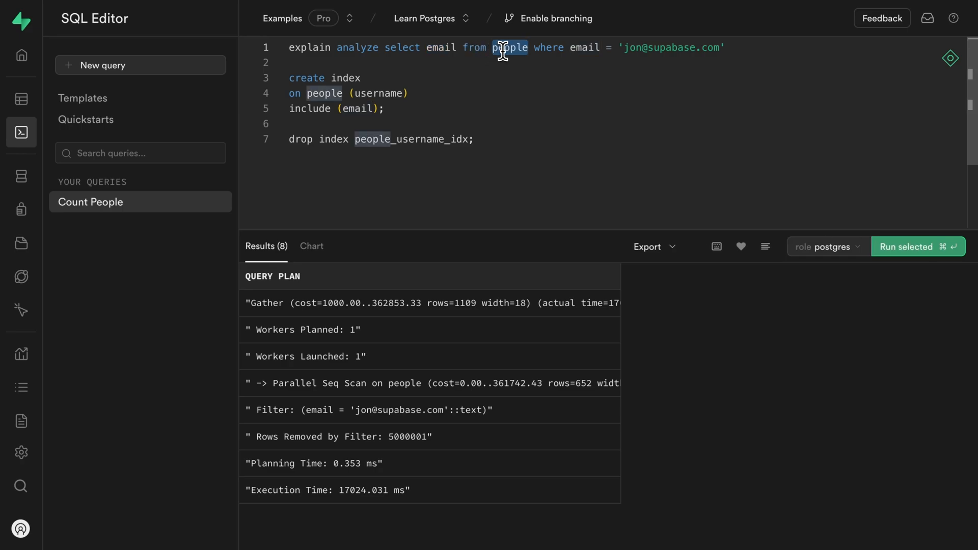
pyautogui.doubleClick(355, 108)
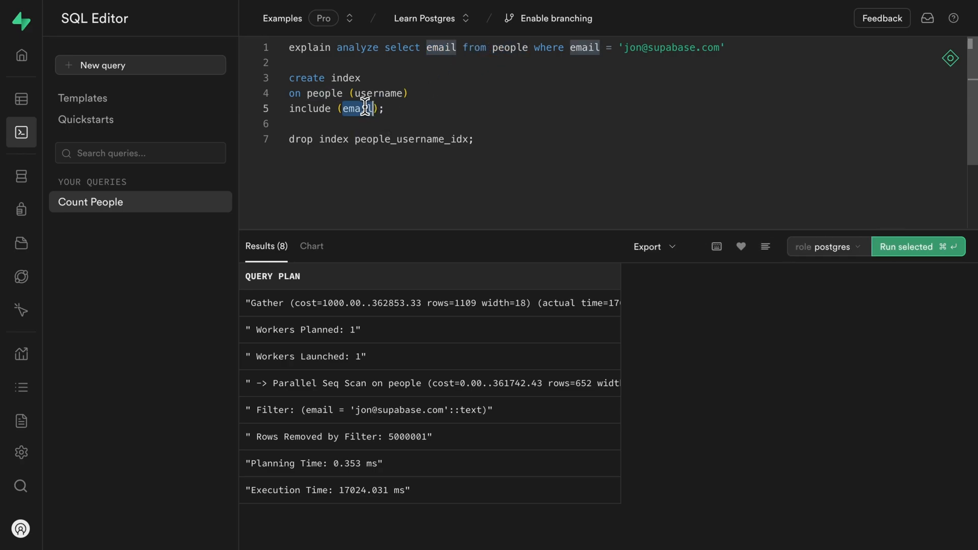